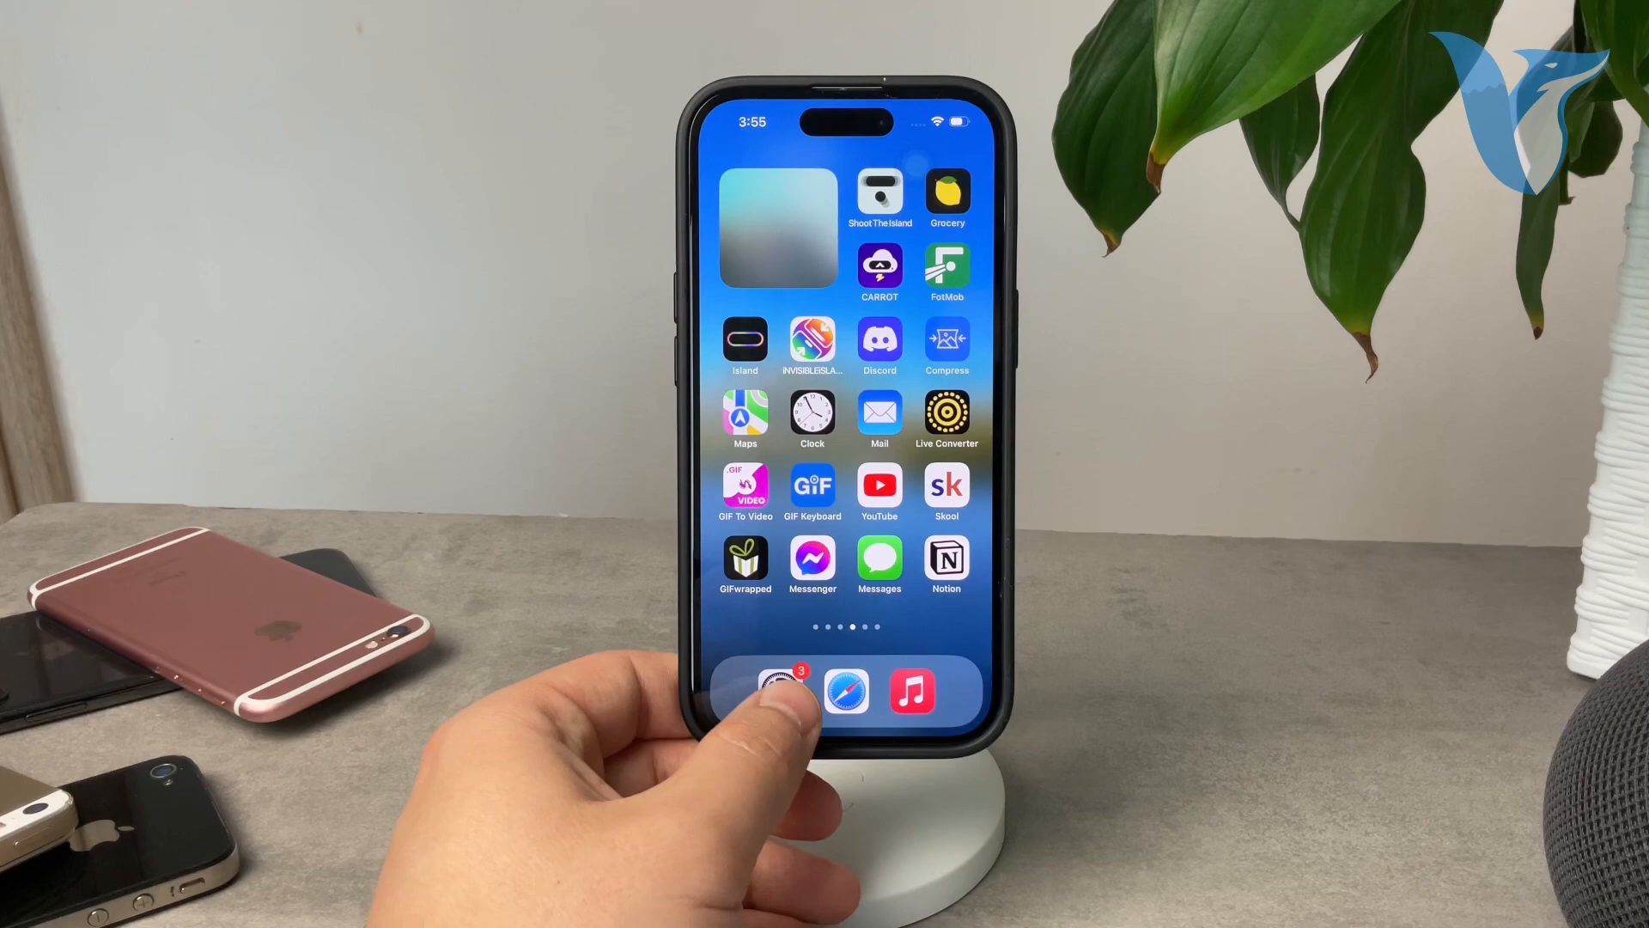
Launch Settings from the dock and scroll its list toward App Store.
{"action": "left_click", "coordinate": [776, 693]}
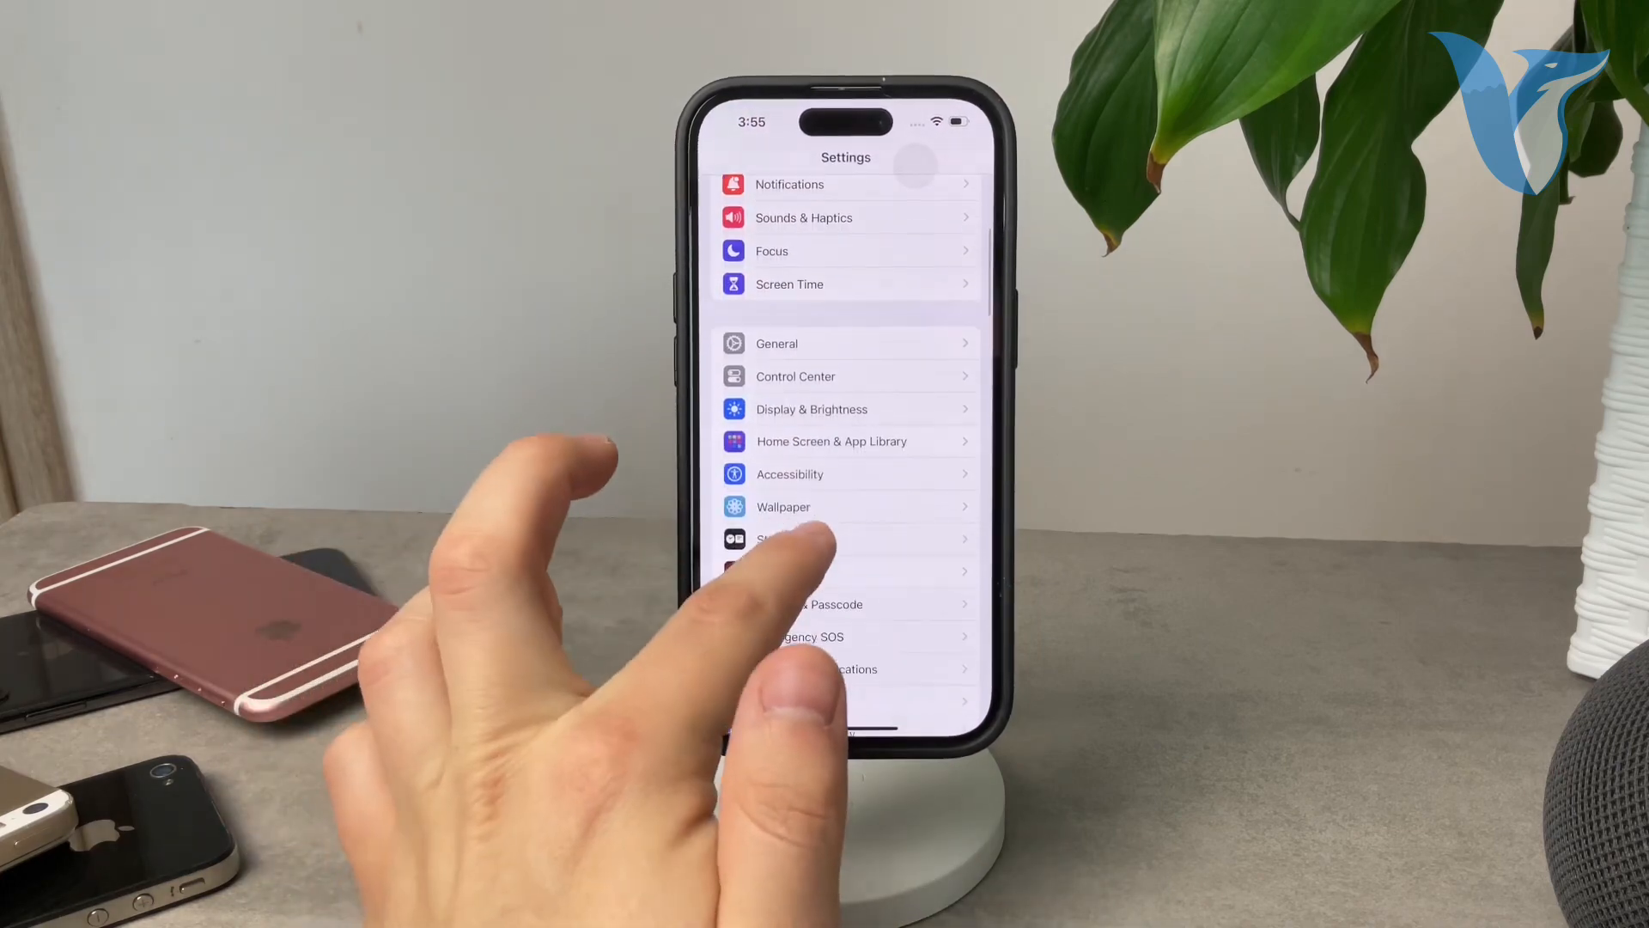
{"action": "scroll", "scroll_direction": "up", "scroll_amount": 3}
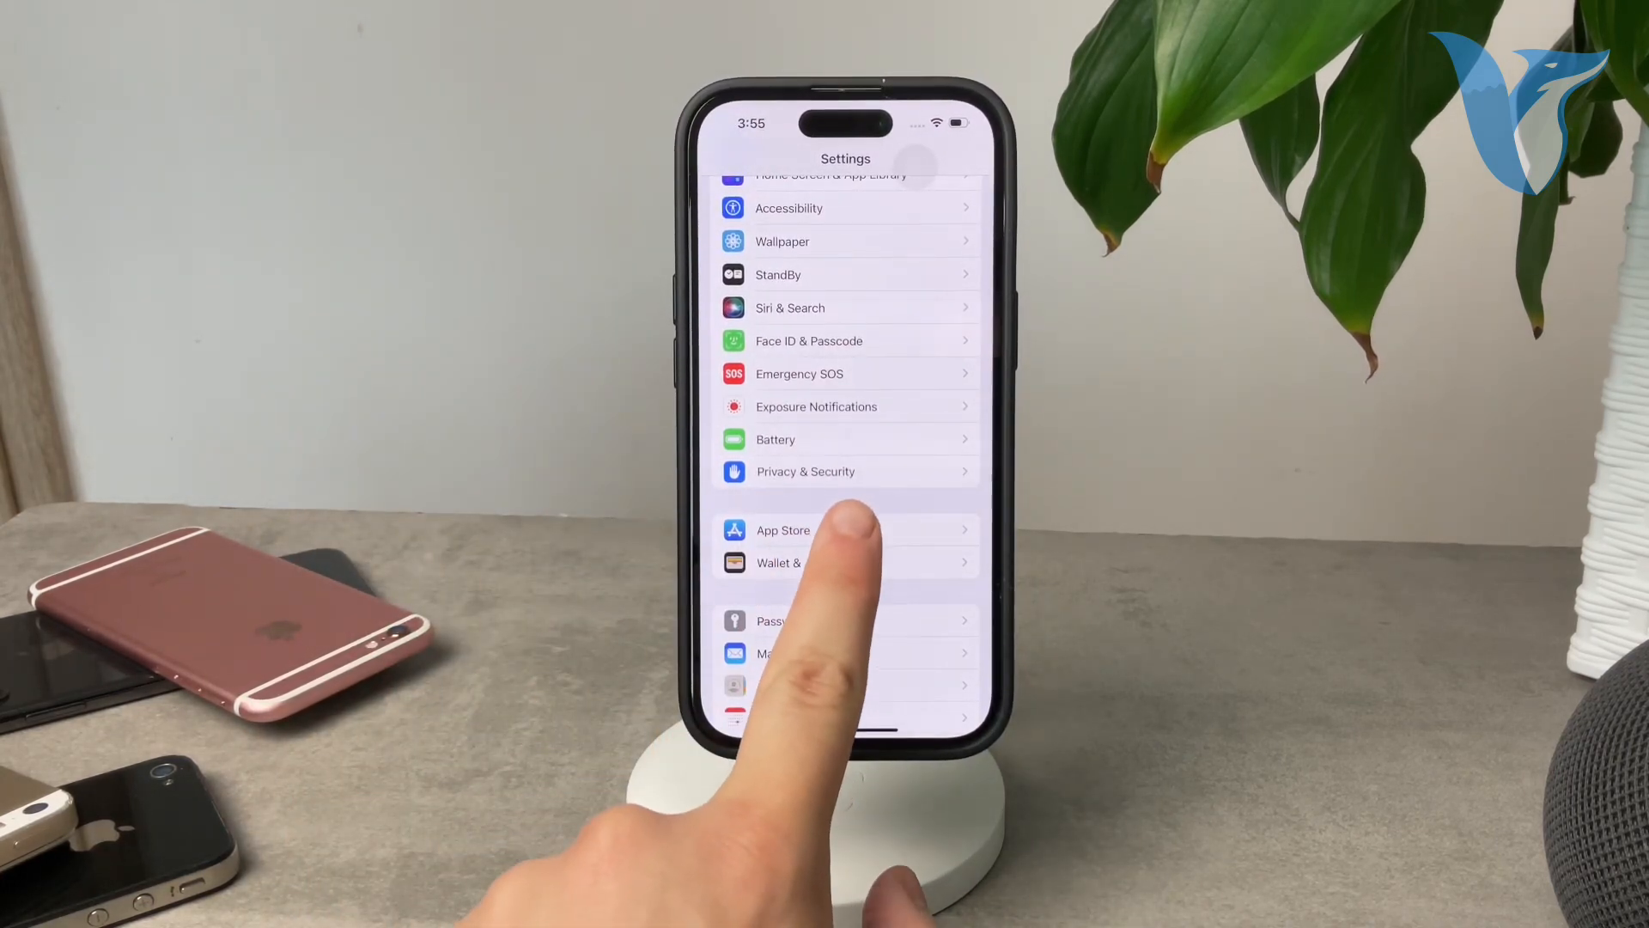
Open the App Store settings page with its Automatic Downloads and cellular data options.
{"action": "left_click", "coordinate": [782, 530]}
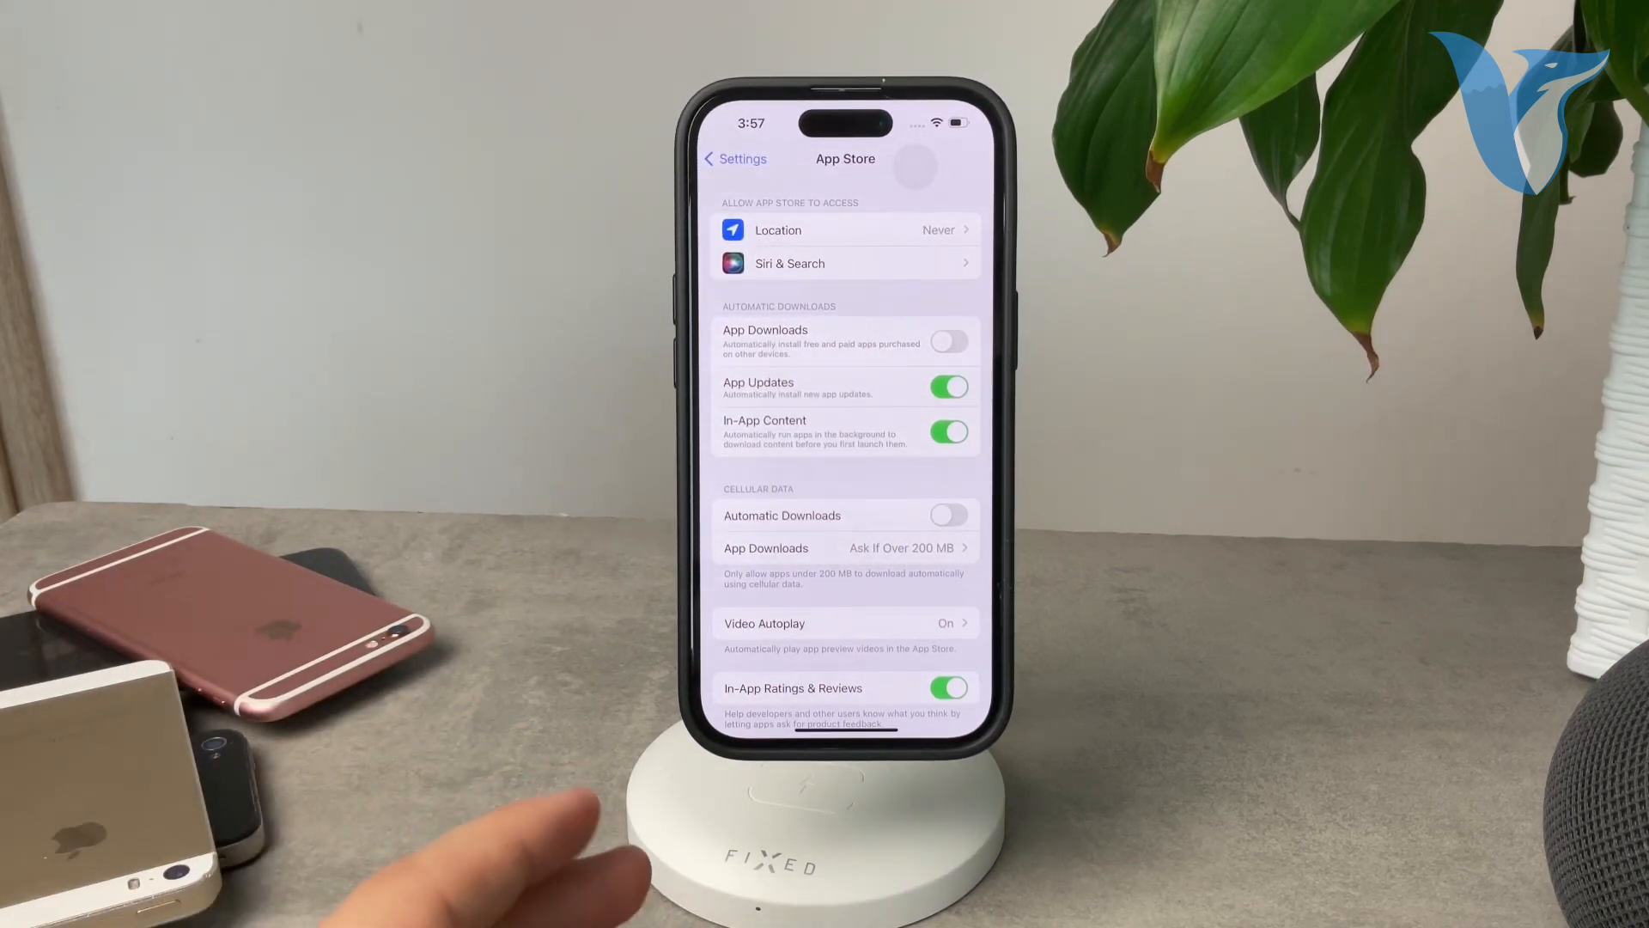
{"action": "mouse_move", "coordinate": [421, 736]}
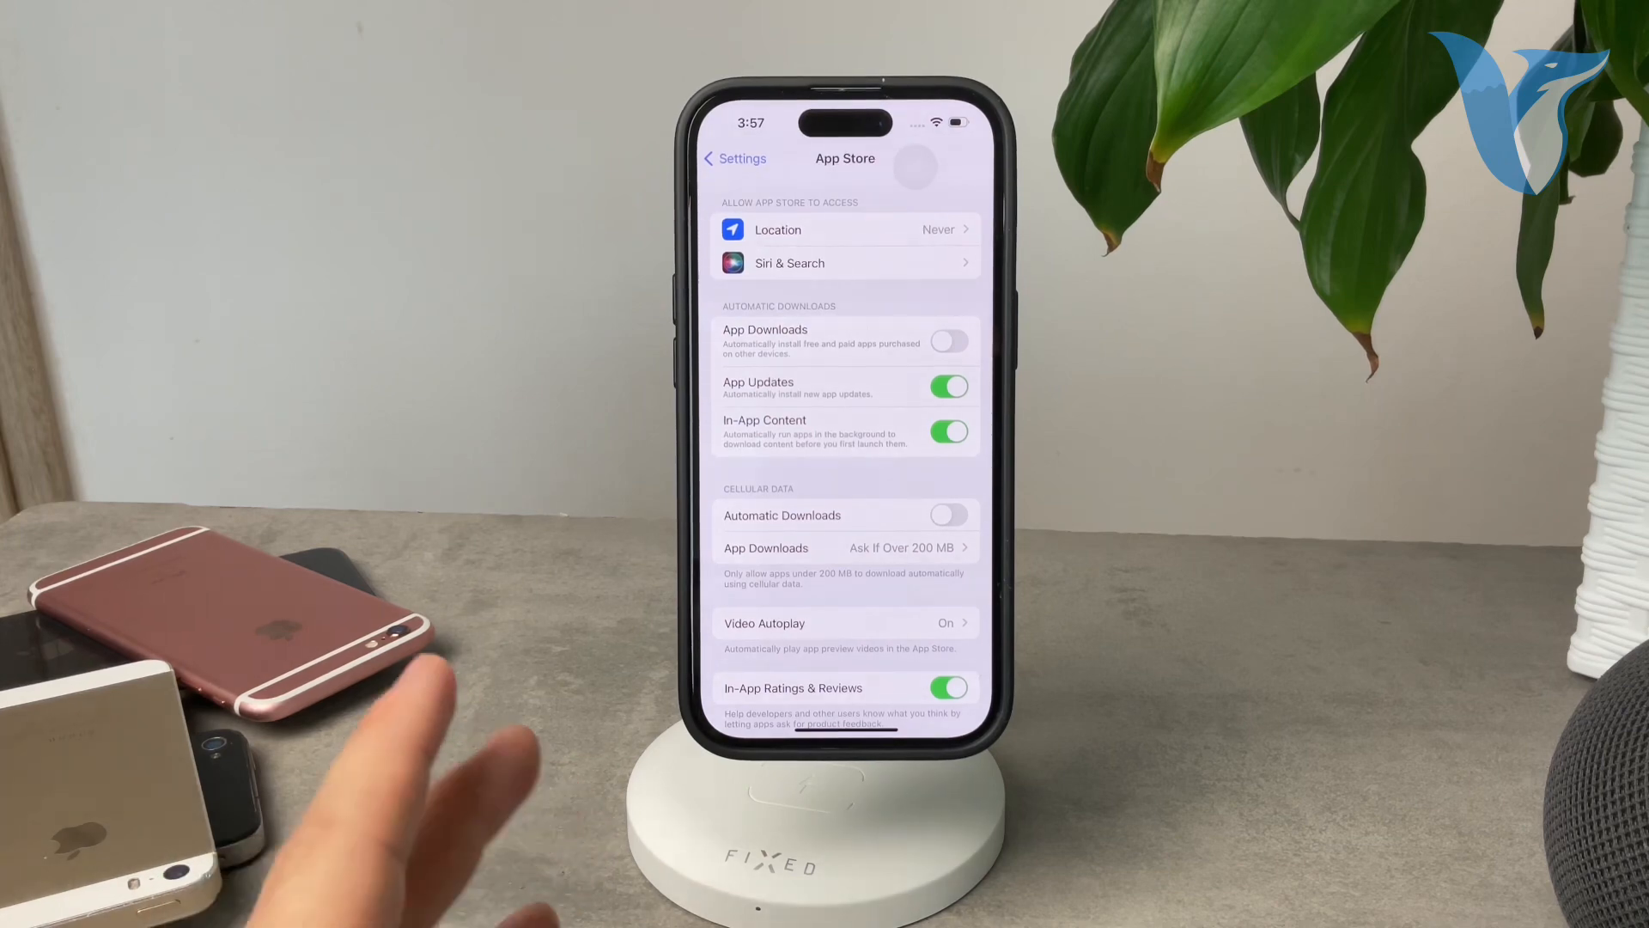